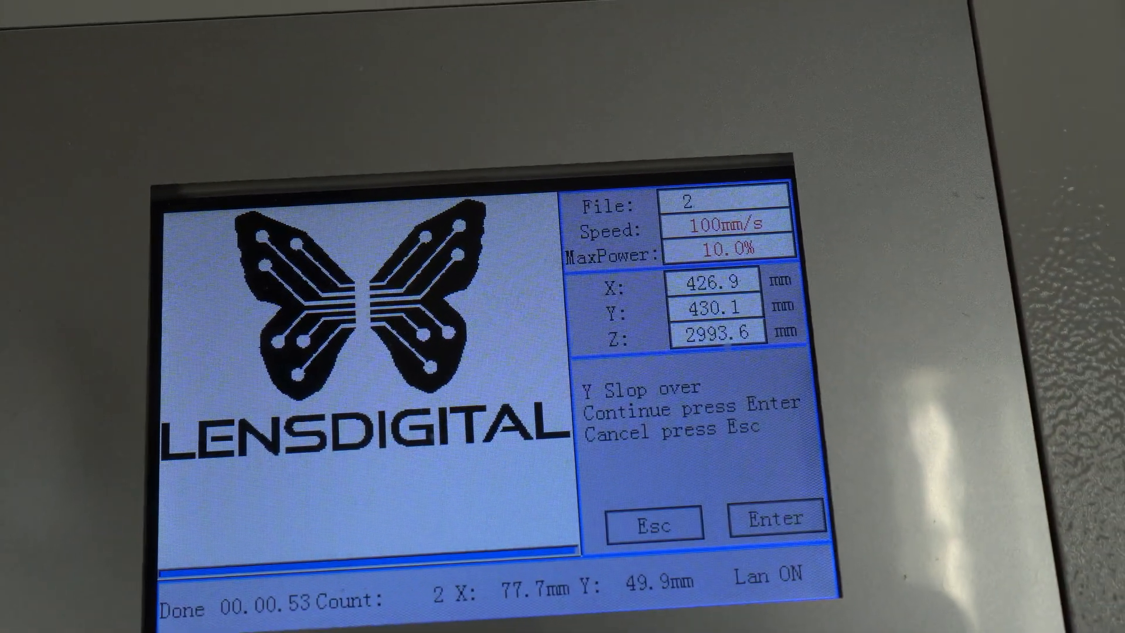
Step: Cancel the Y Slop over prompt so the Y position returns to 12.8 mm
{"action": "left_click", "coordinate": [774, 517]}
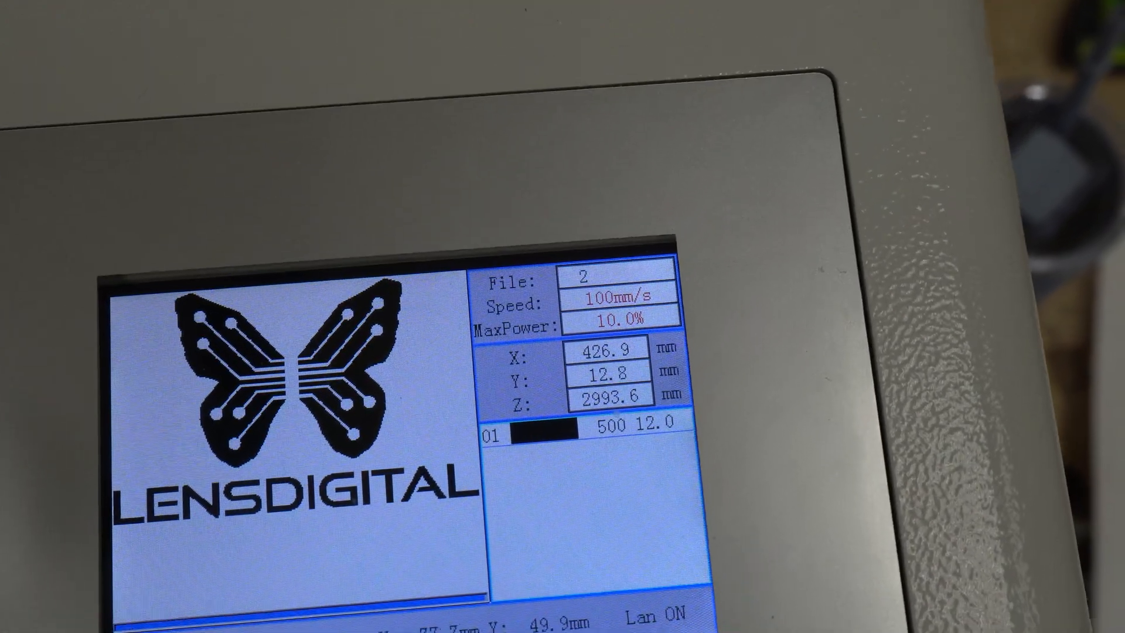